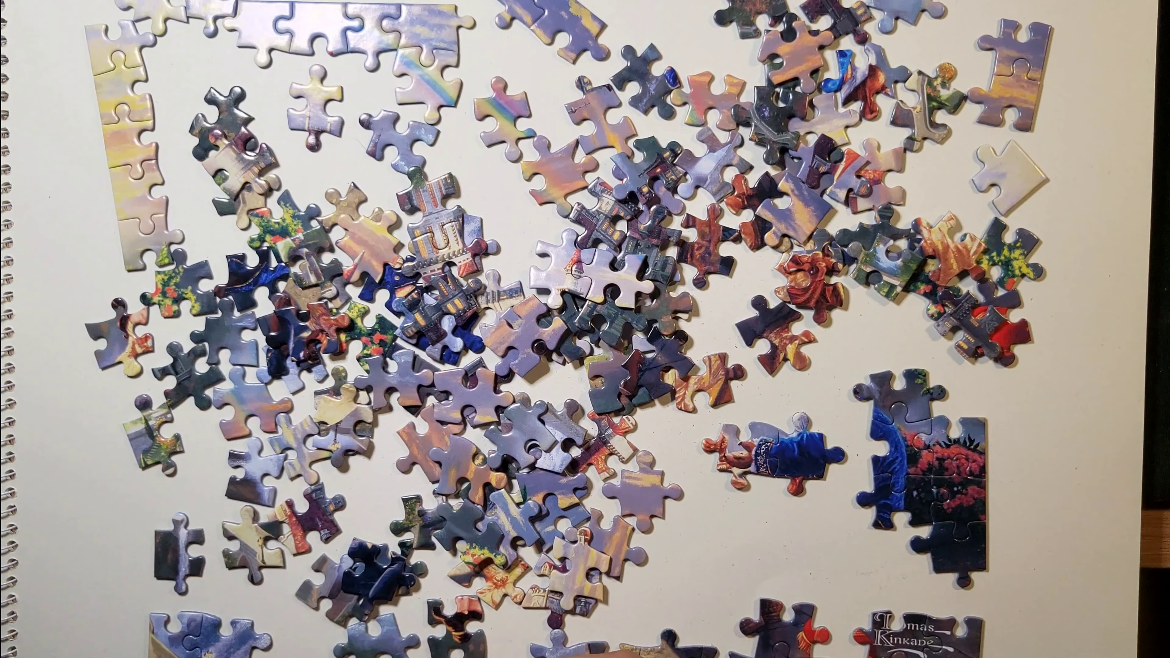
pyautogui.moveTo(791, 462); pyautogui.dragTo(798, 485)
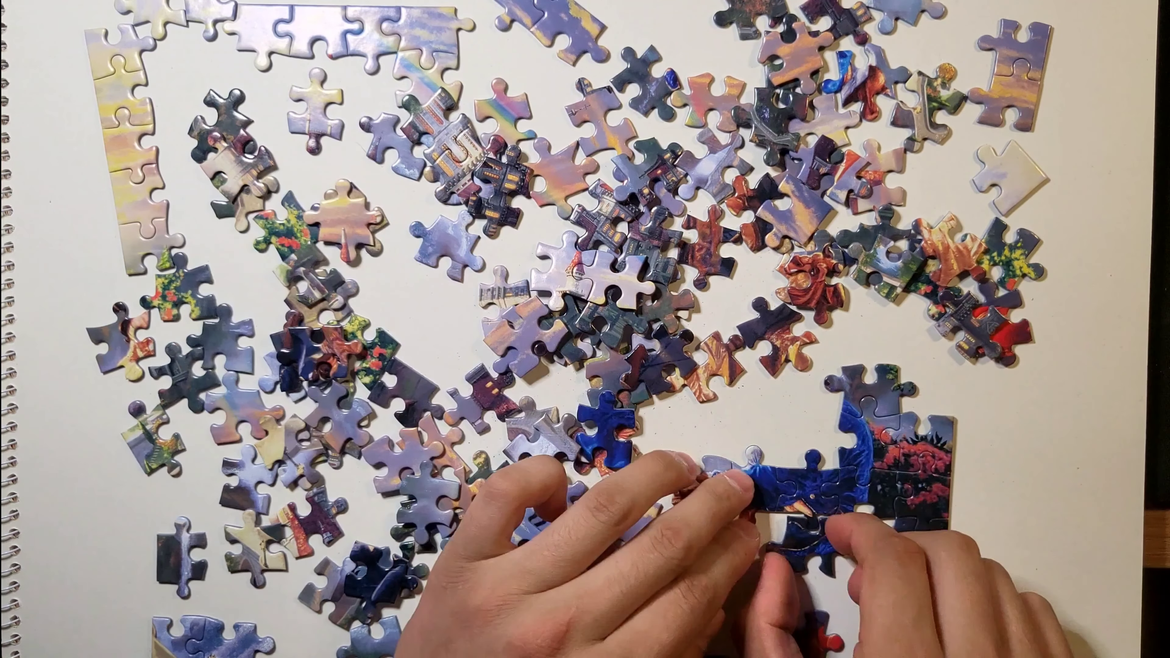